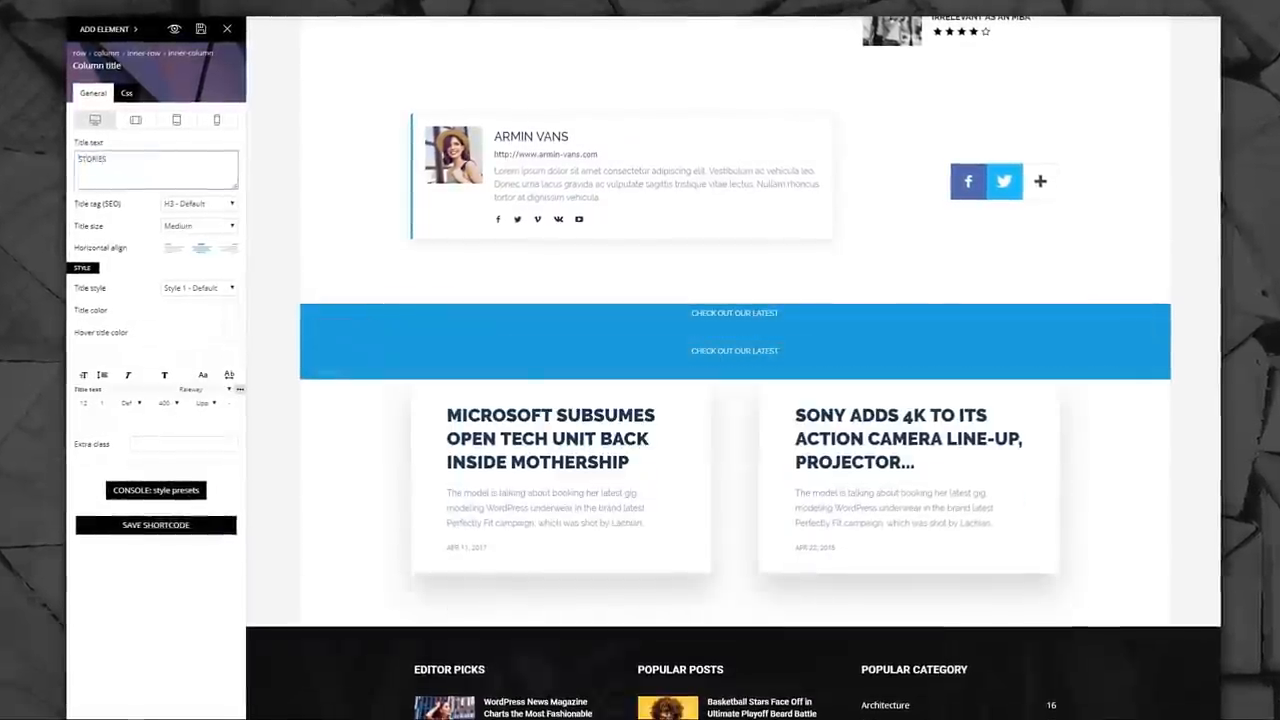
# Step: Open the tagDiv Cloud Library via Load Template, filtered to content blocks
pyautogui.click(183, 310)
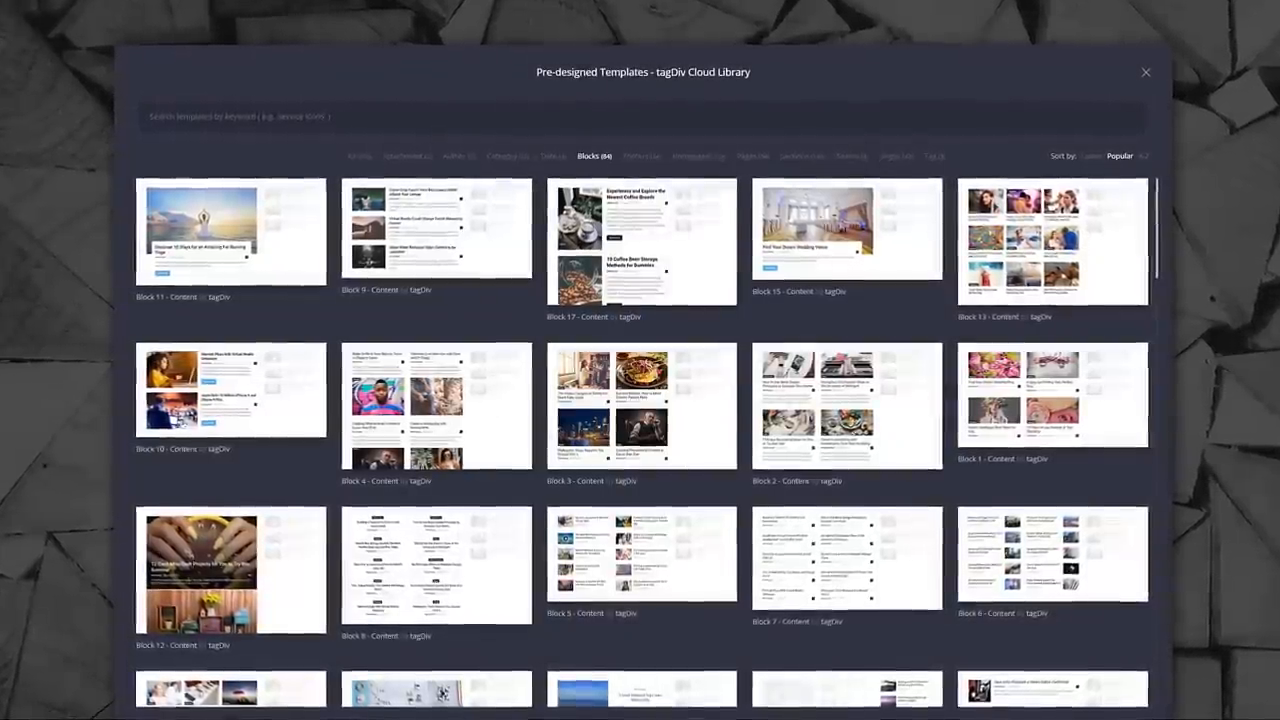
# Step: Browse the Homepages, Pages and Sections template tabs, then close the library
pyautogui.click(699, 151)
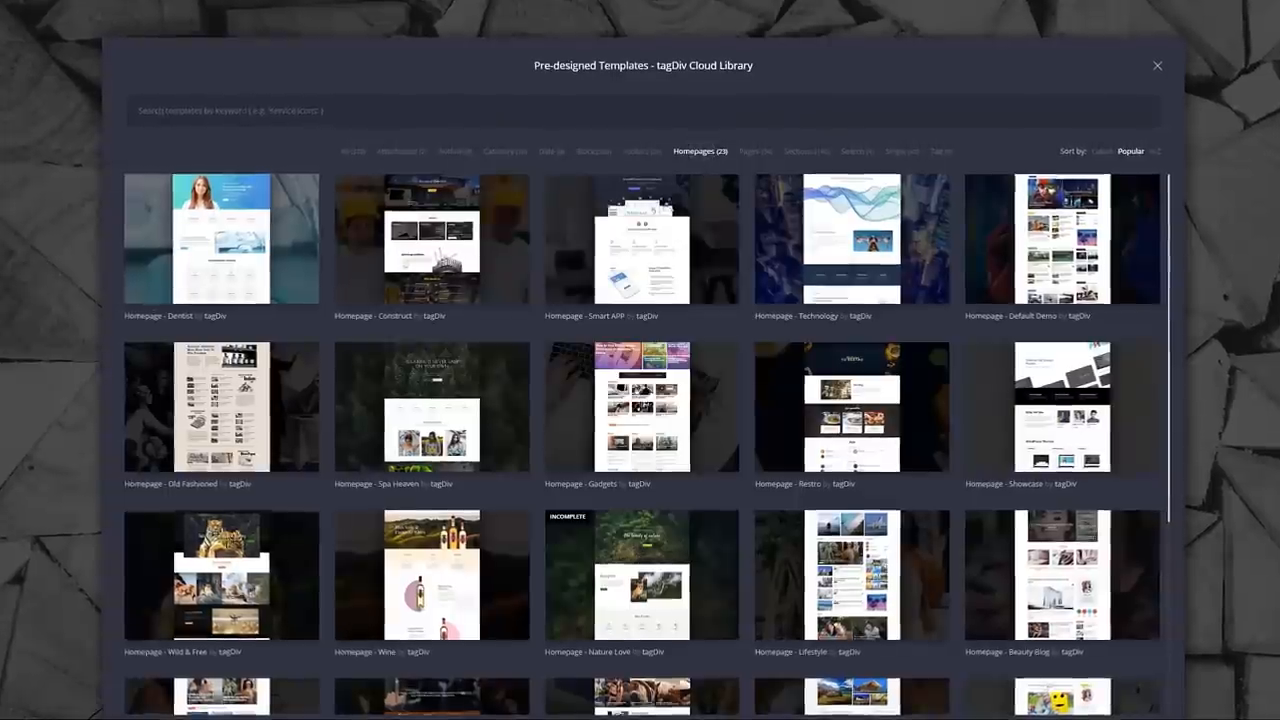
pyautogui.click(755, 151)
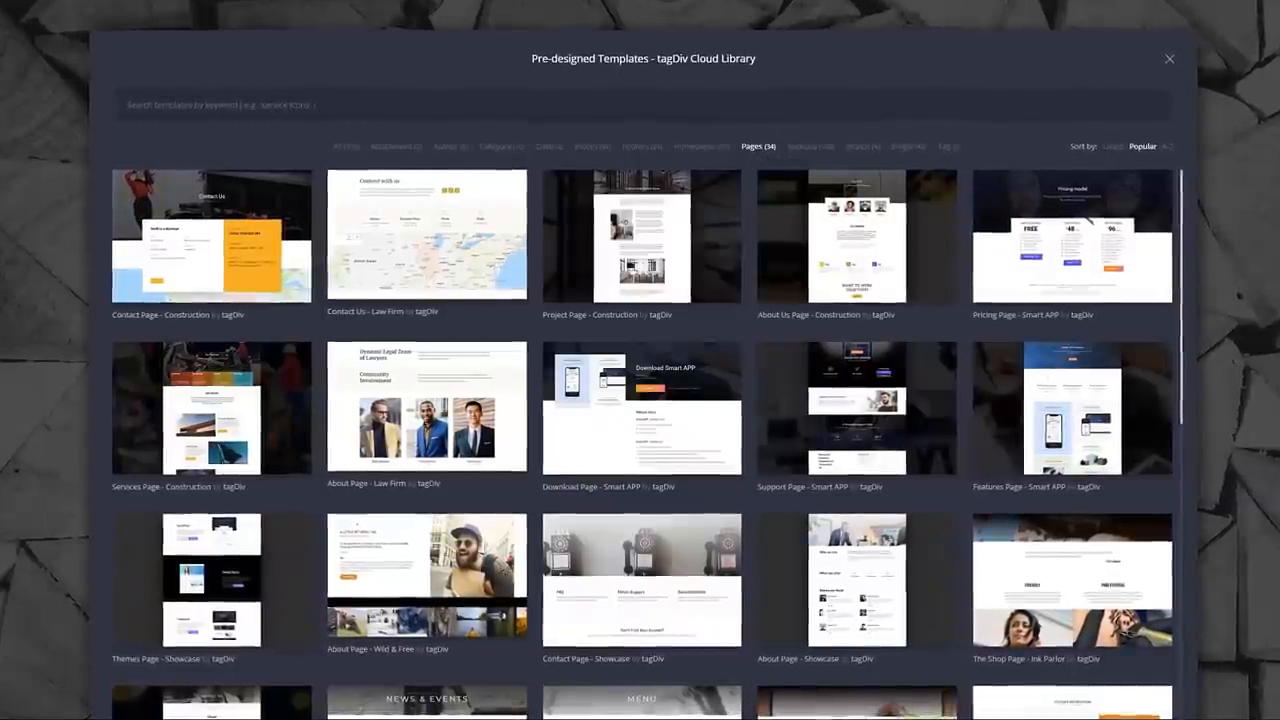
pyautogui.click(814, 141)
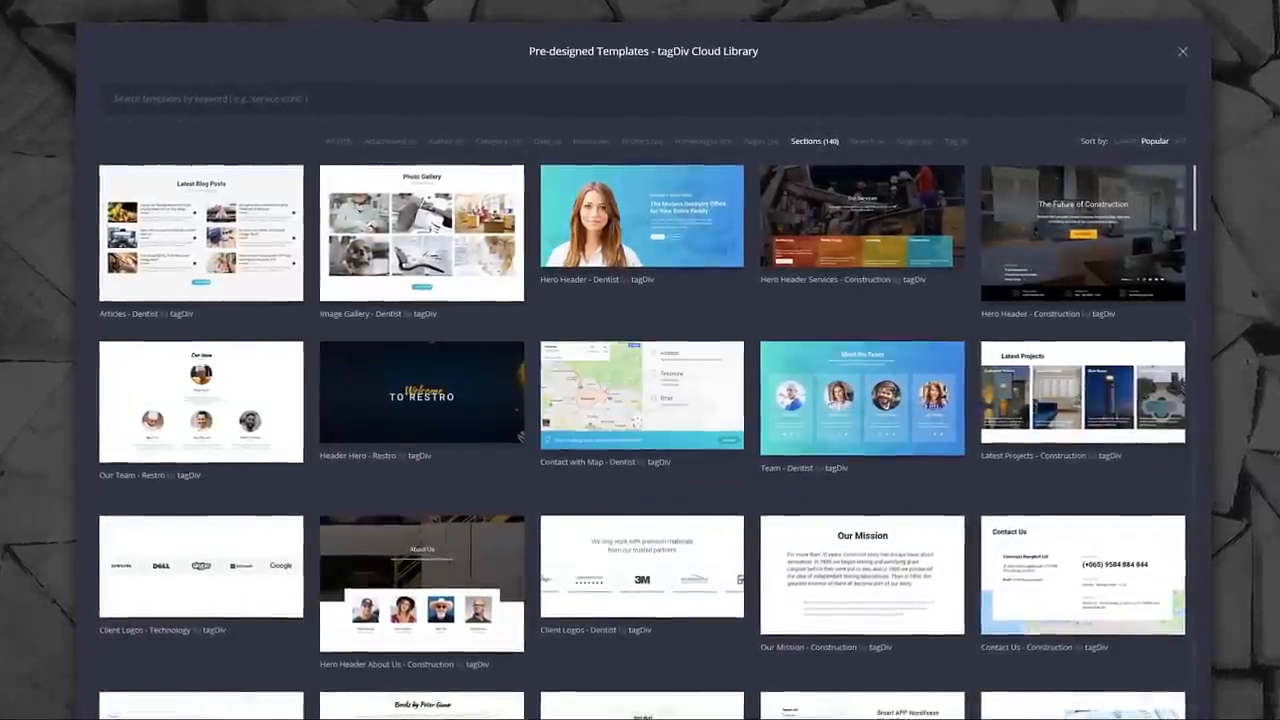
pyautogui.click(1182, 51)
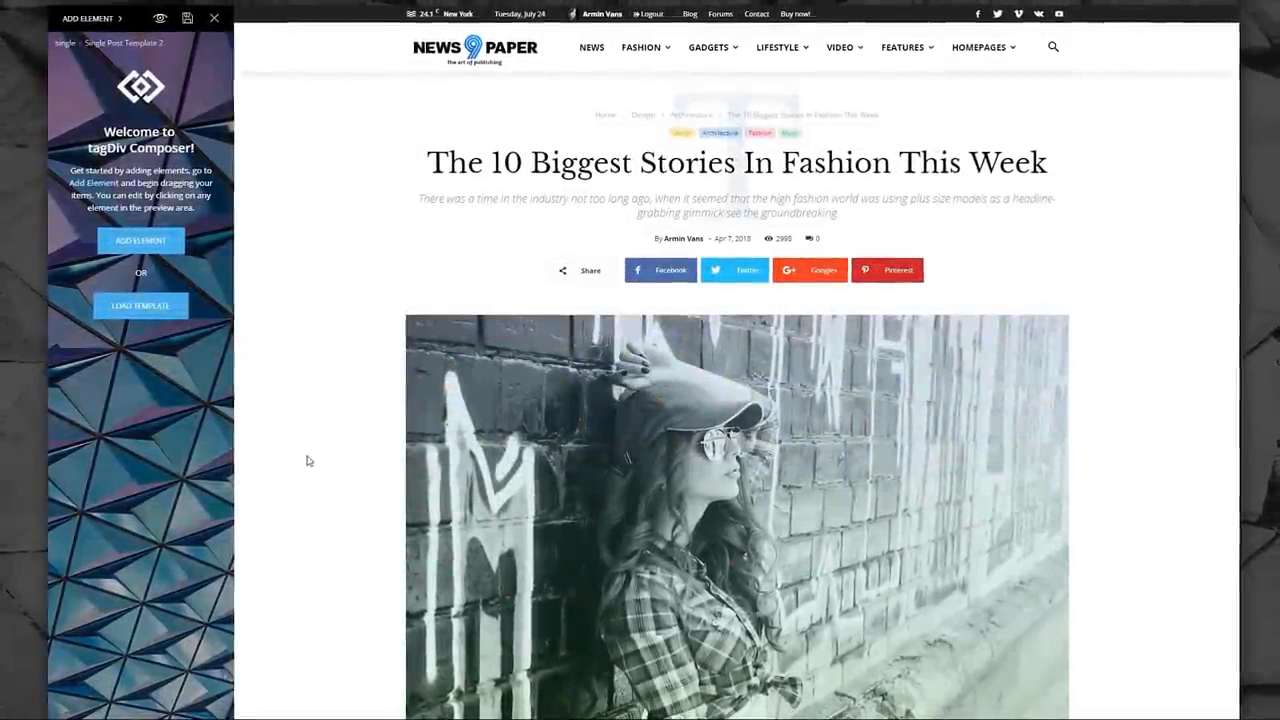
# Step: Load a single post template, then reopen the Cloud Library on its Blocks tab
pyautogui.click(140, 305)
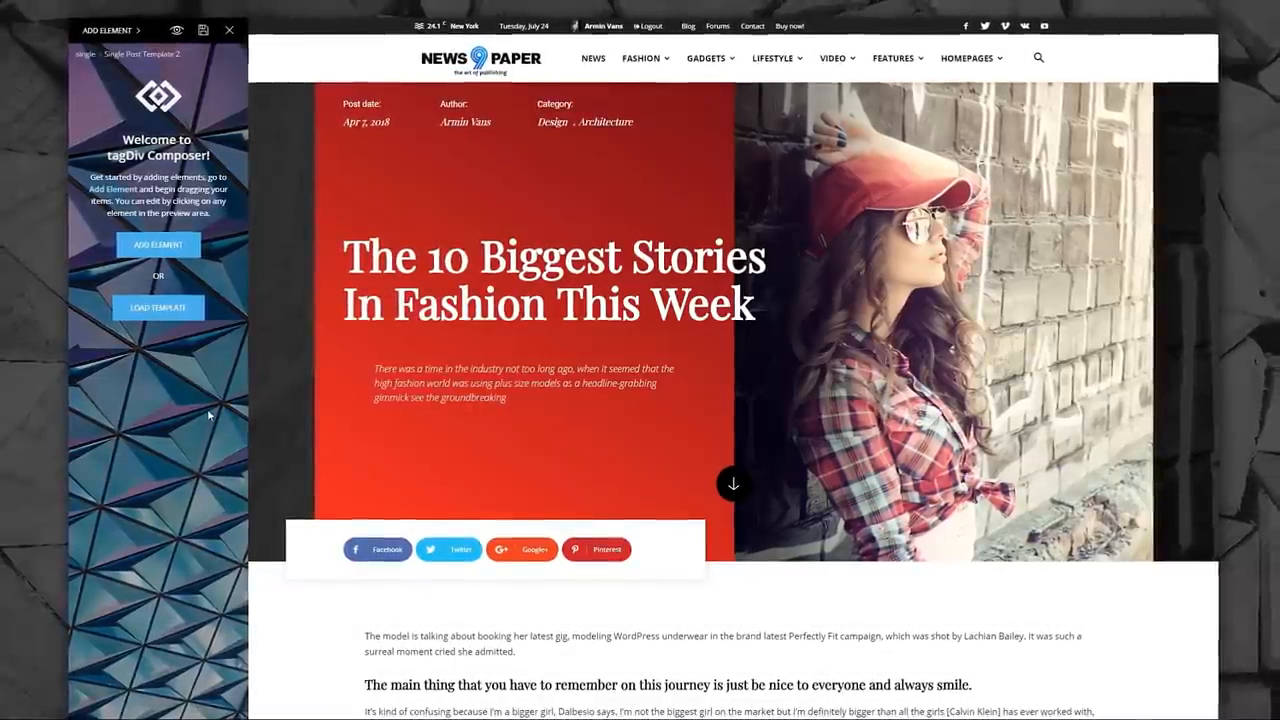
pyautogui.click(157, 307)
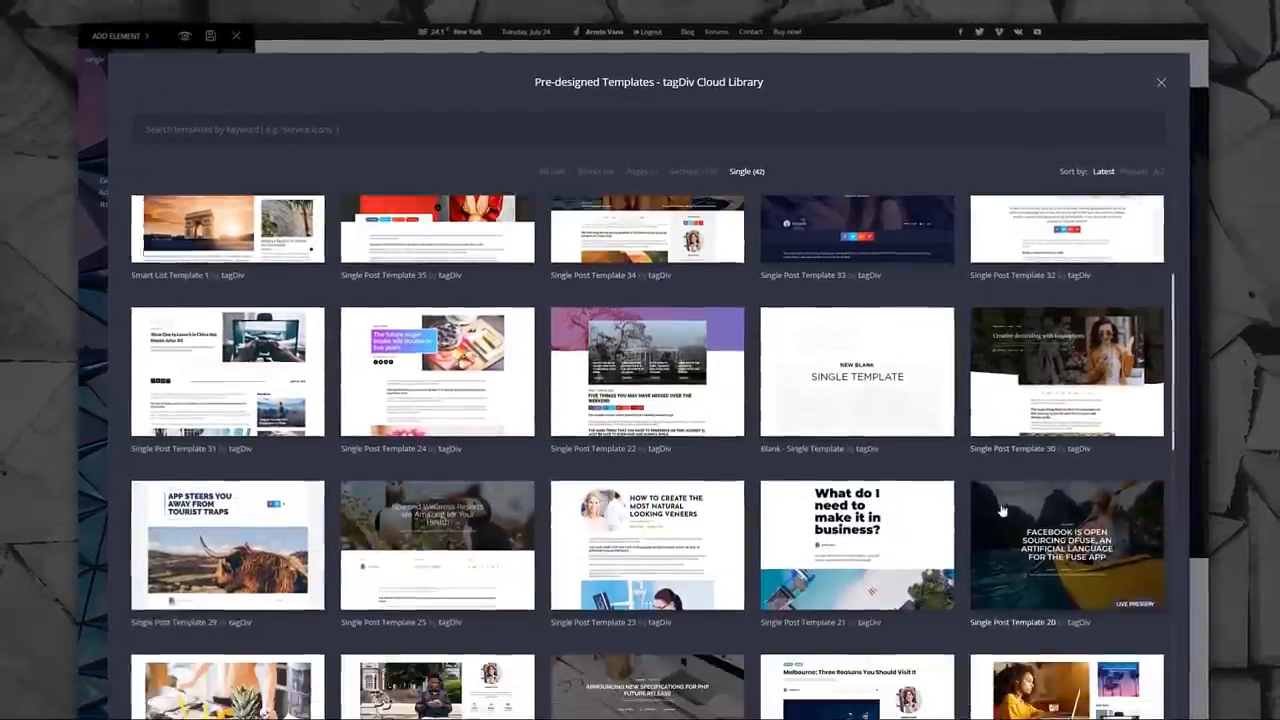
pyautogui.click(1160, 82)
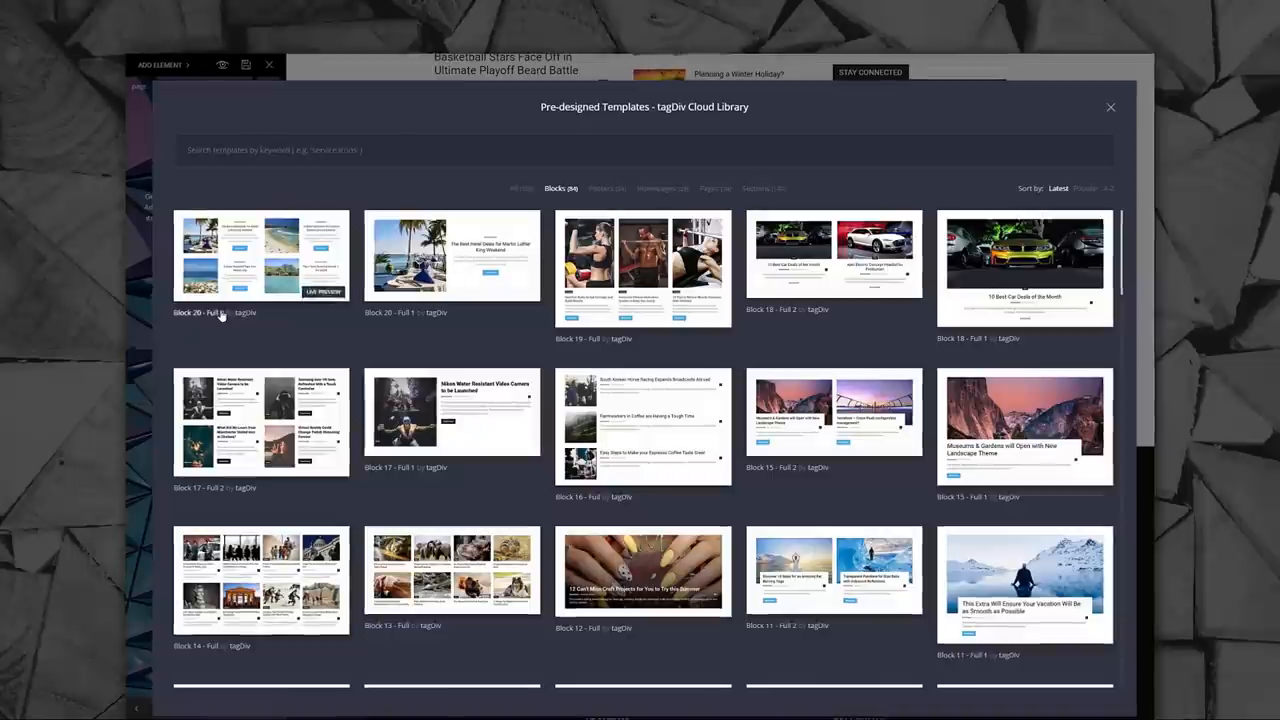
pyautogui.click(1110, 107)
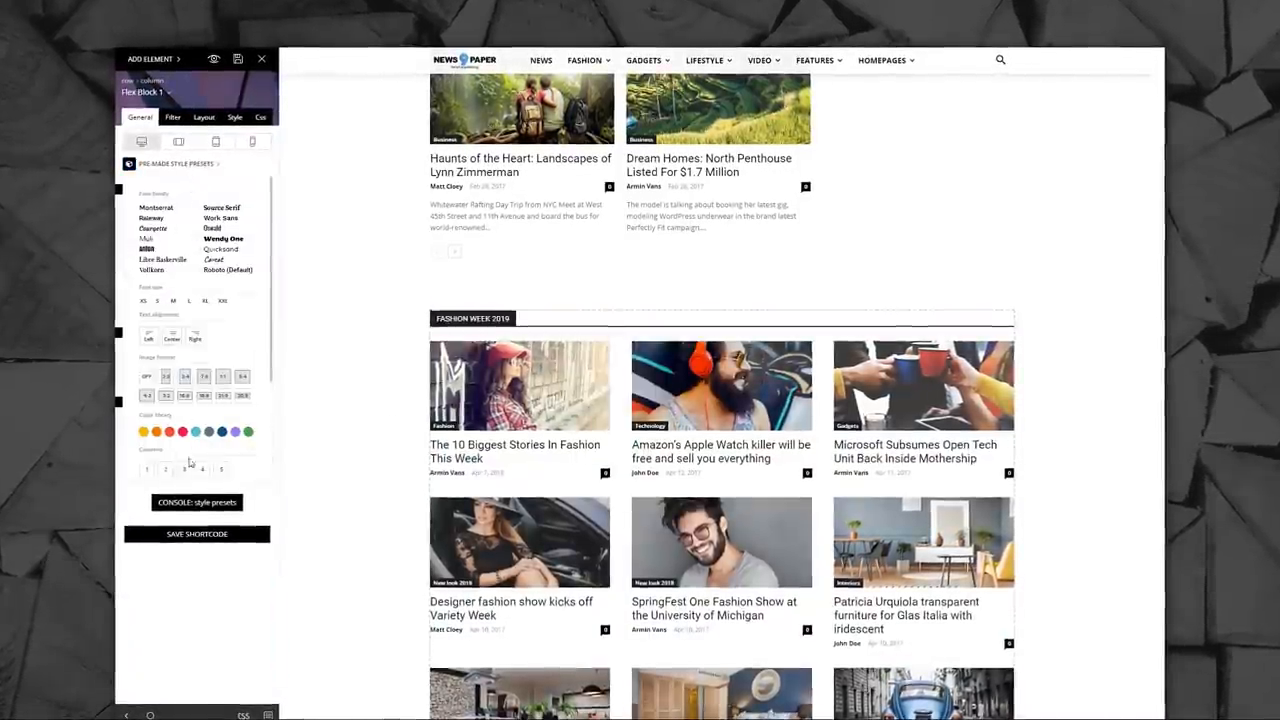
# Step: Restyle the Fashion Week 2019 Flex Block as a two-column, six-post list
pyautogui.scroll(-3)
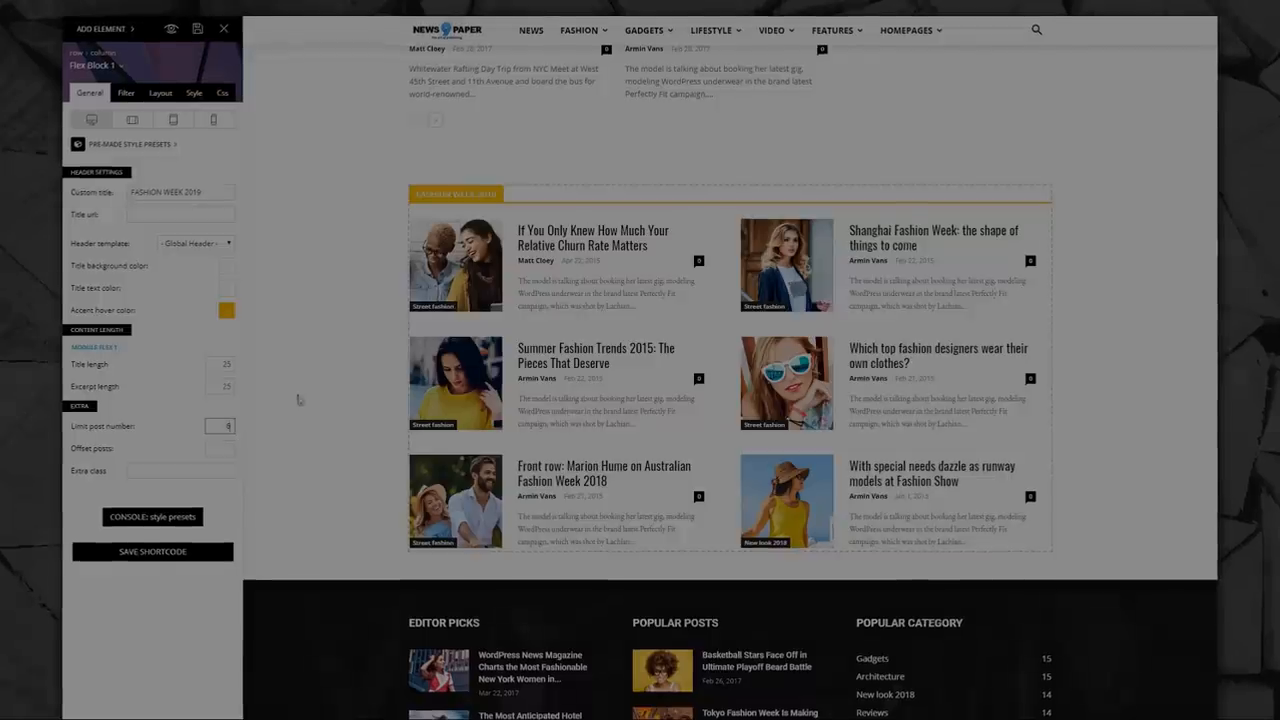
pyautogui.click(127, 144)
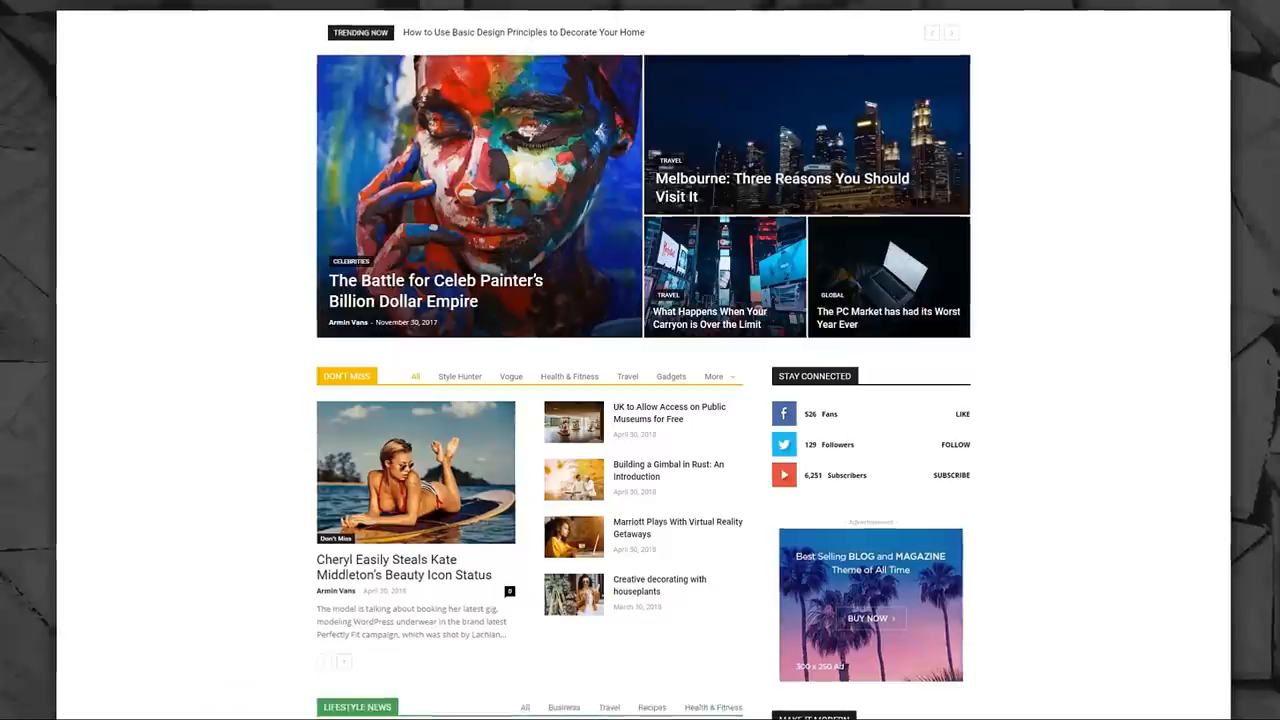
# Step: Scroll through the finished homepage's trending ticker, featured grid and Don't Miss sections
pyautogui.scroll(-3)
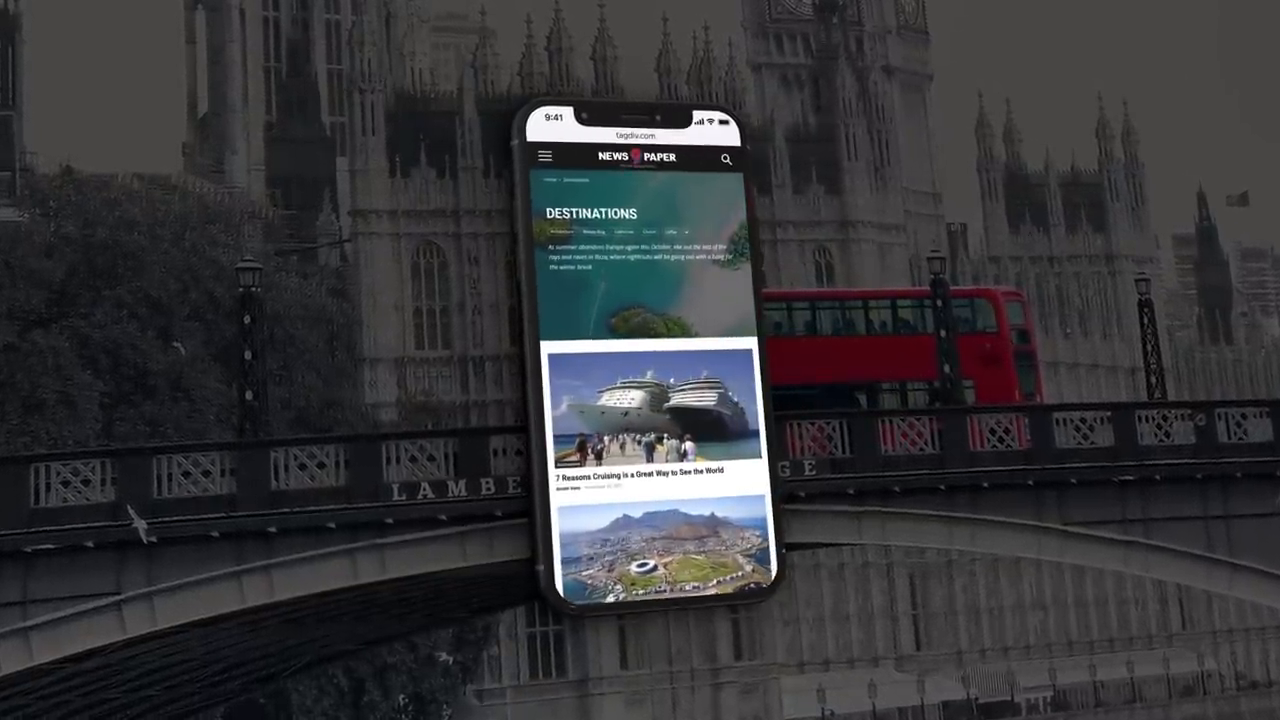
# Step: Open the footer Instagram element's settings to show six images per row
pyautogui.click(544, 156)
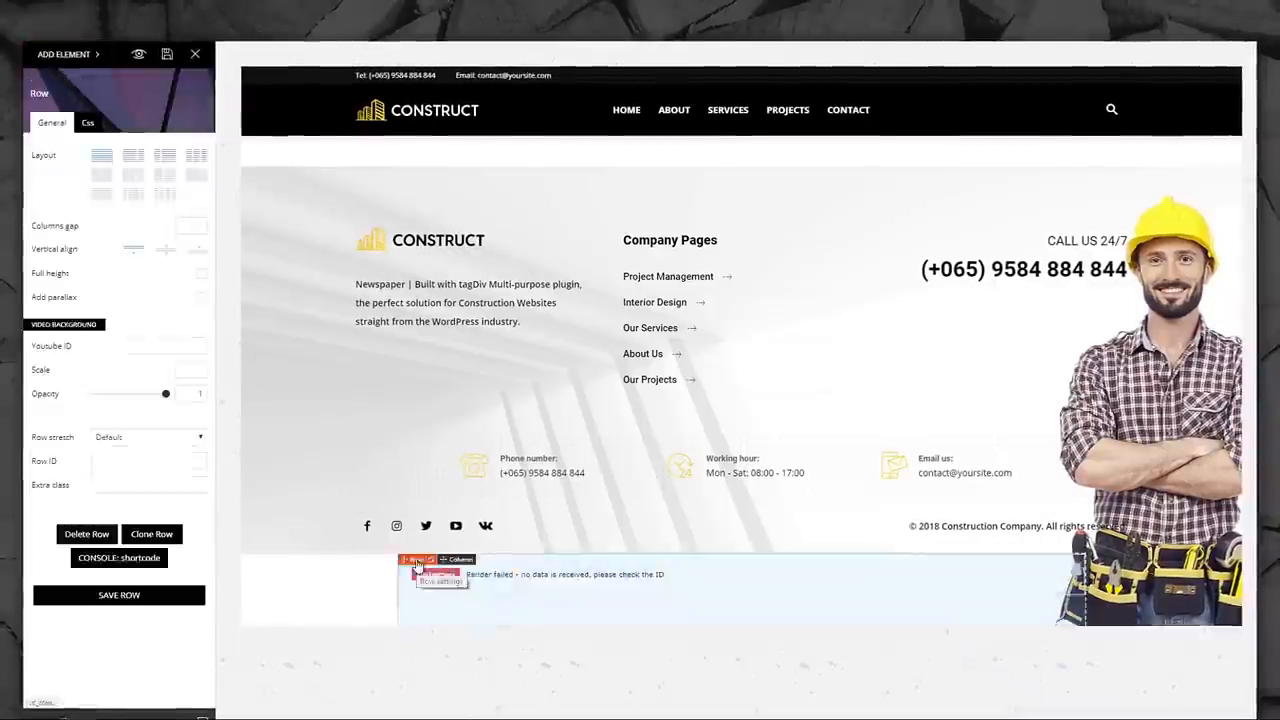
pyautogui.click(420, 574)
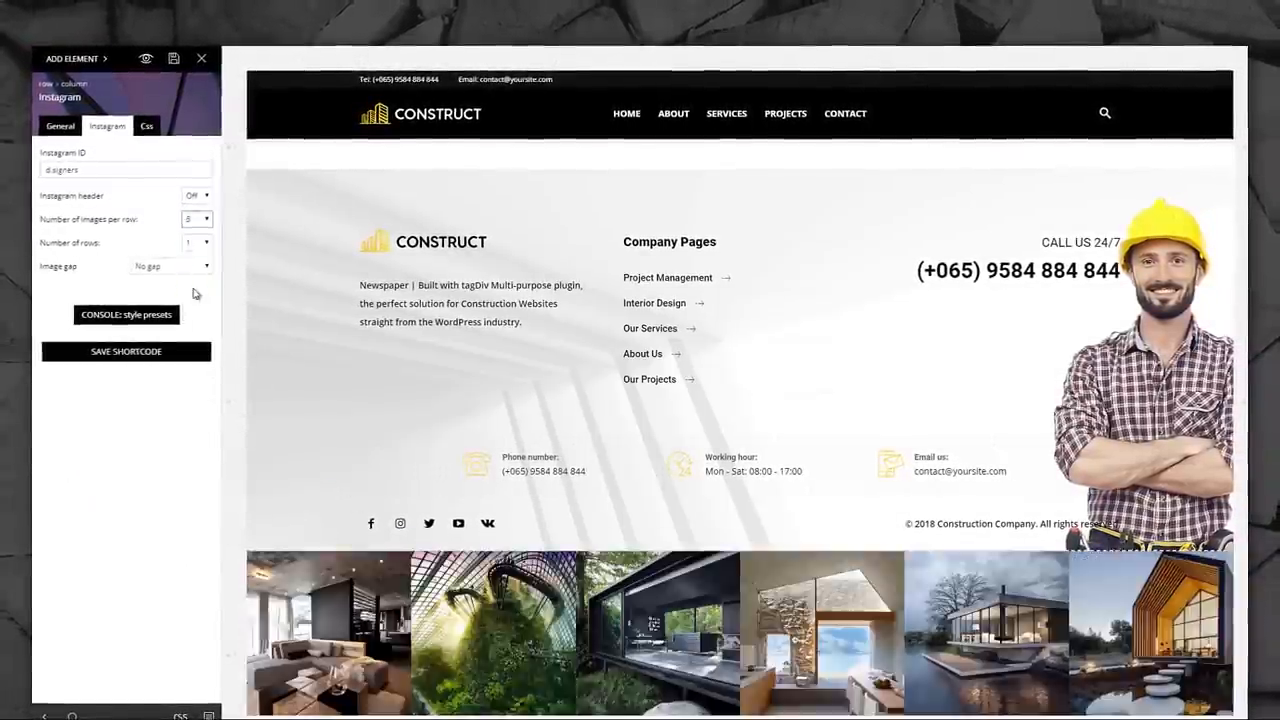